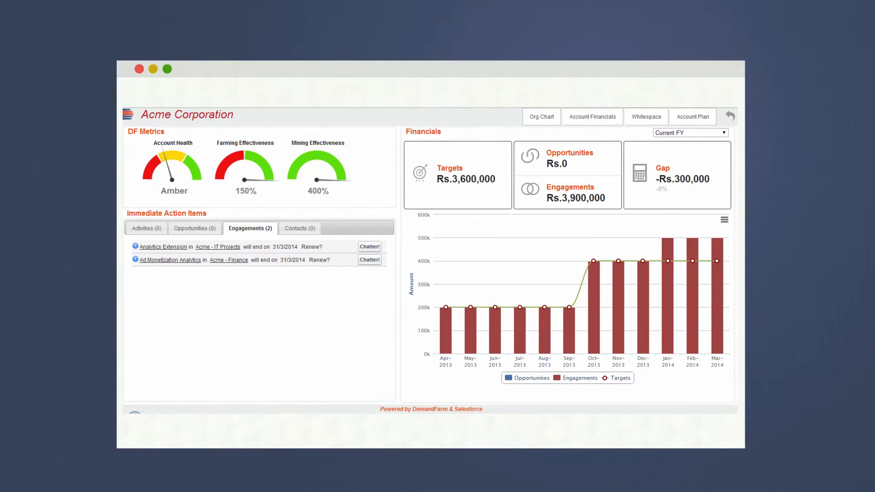
Step: Switch the Acme Corporation account to its Whitespace view of business units against offerings
{"action": "left_click", "coordinate": [645, 117]}
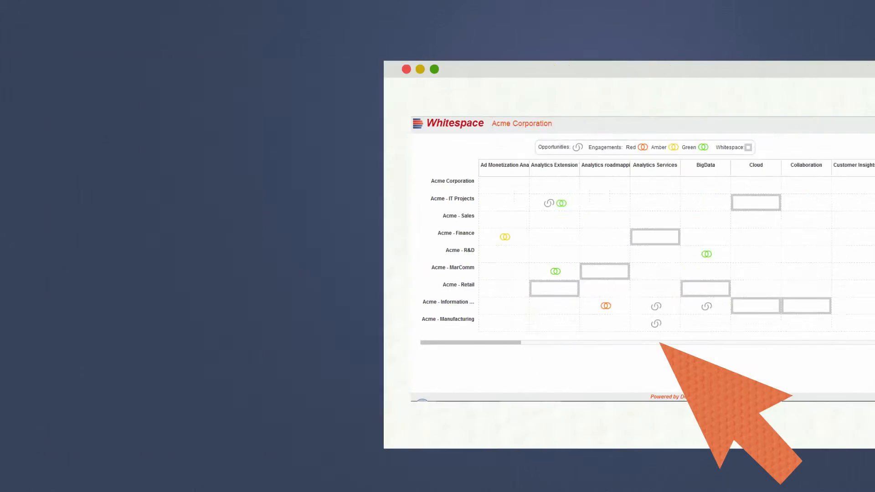